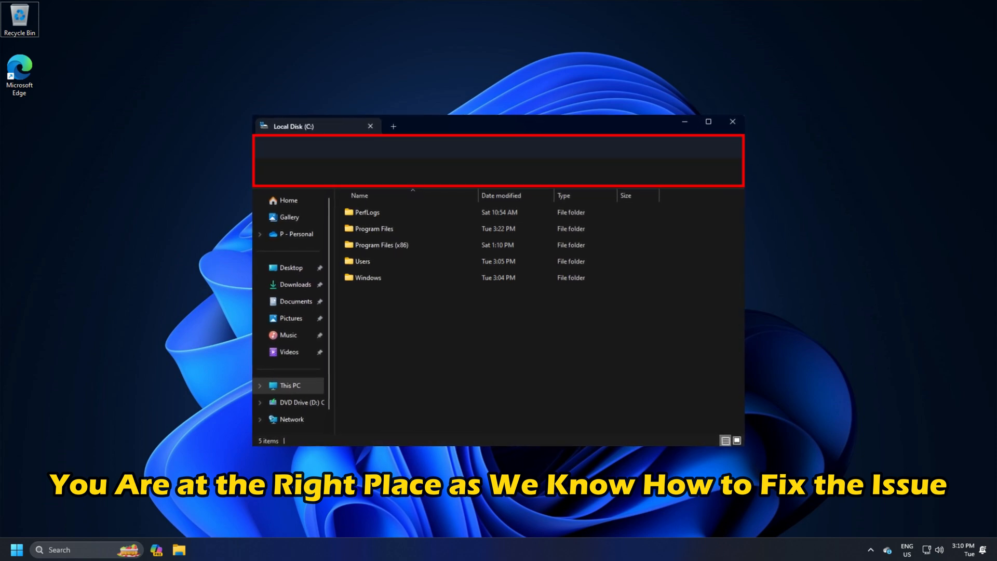
- Close the open windows to return to a clean desktop before troubleshooting
click(733, 121)
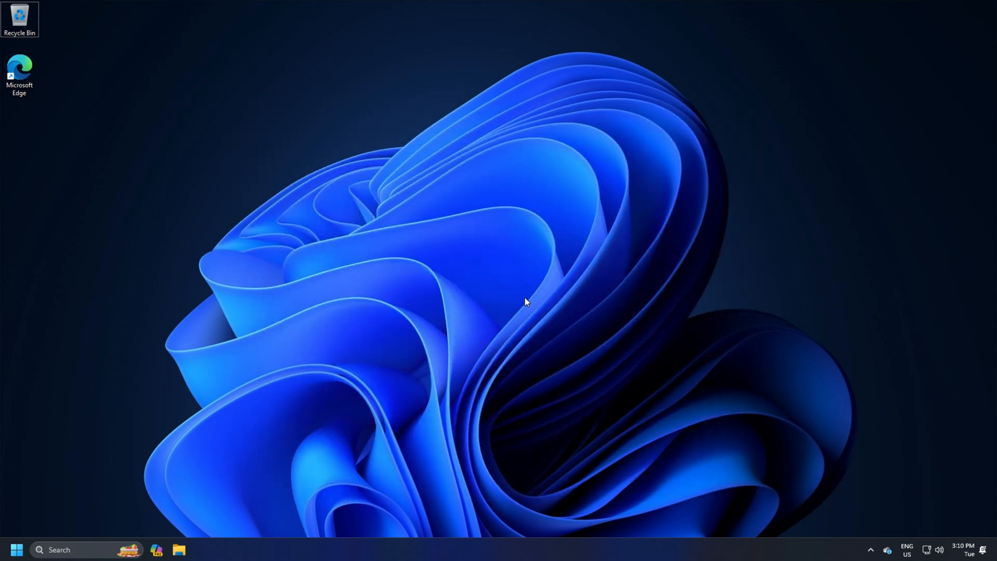
click(183, 549)
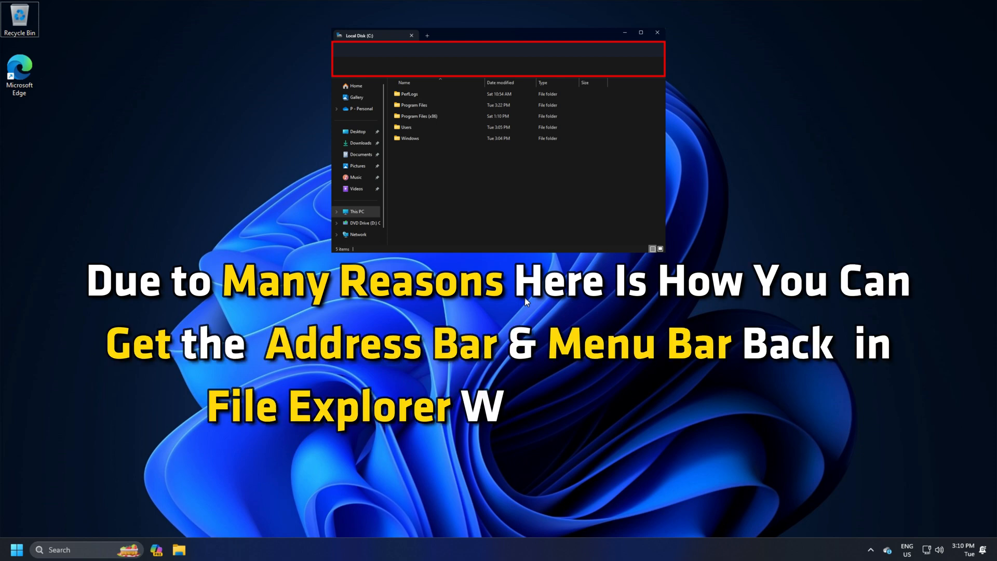
click(657, 31)
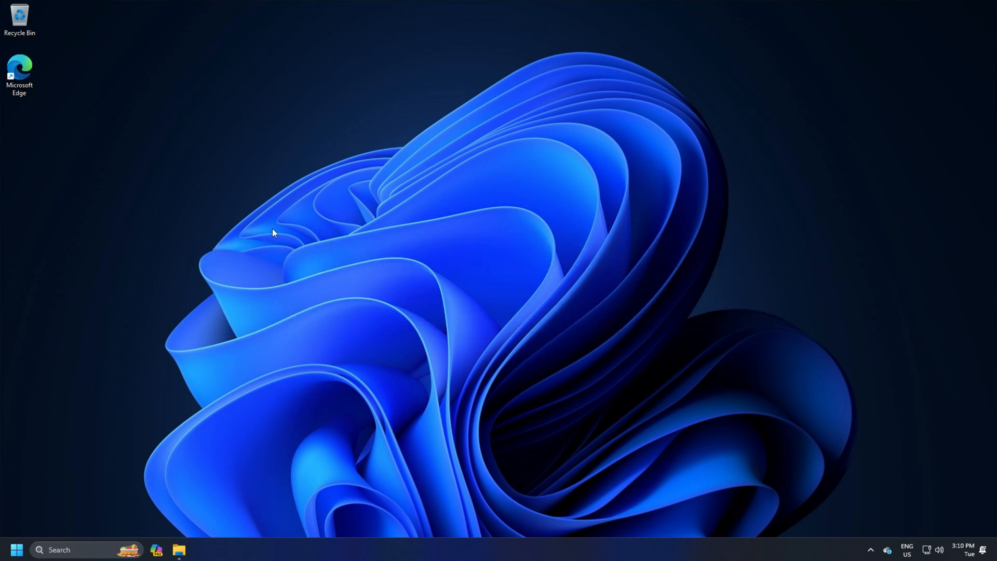
- Restart the Windows Explorer process from Task Manager's Processes list via the Start right-click menu
right_click(18, 549)
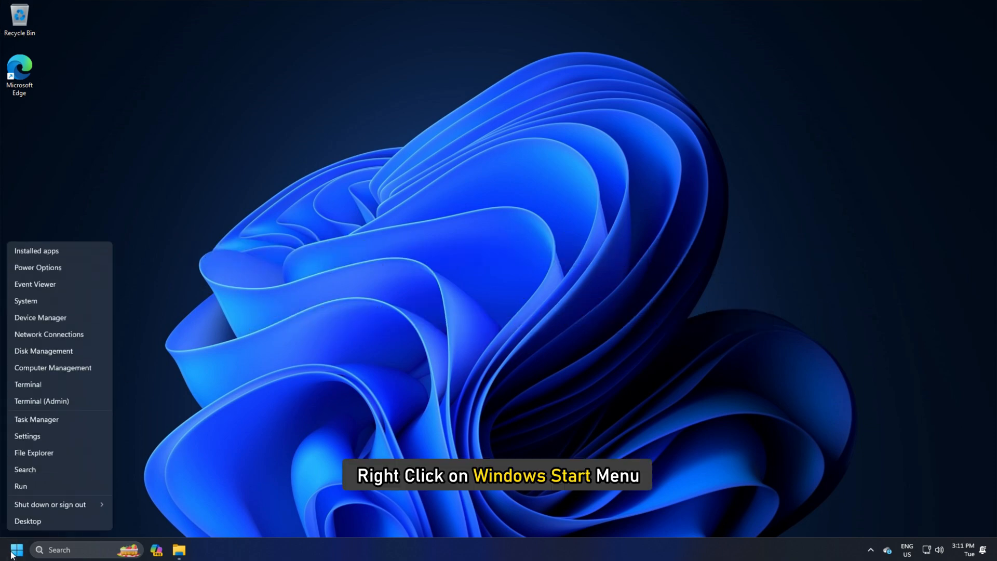
click(36, 418)
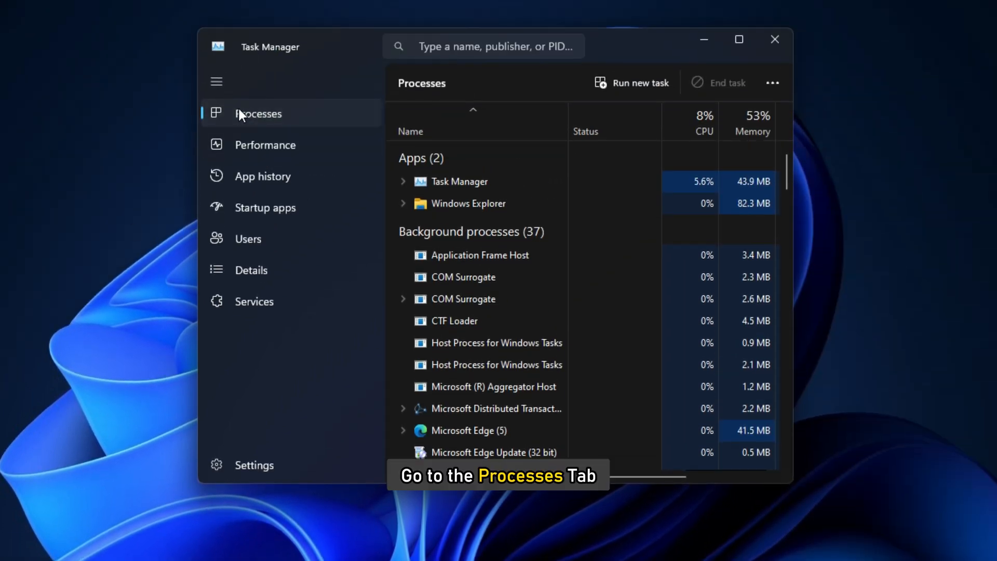
click(467, 204)
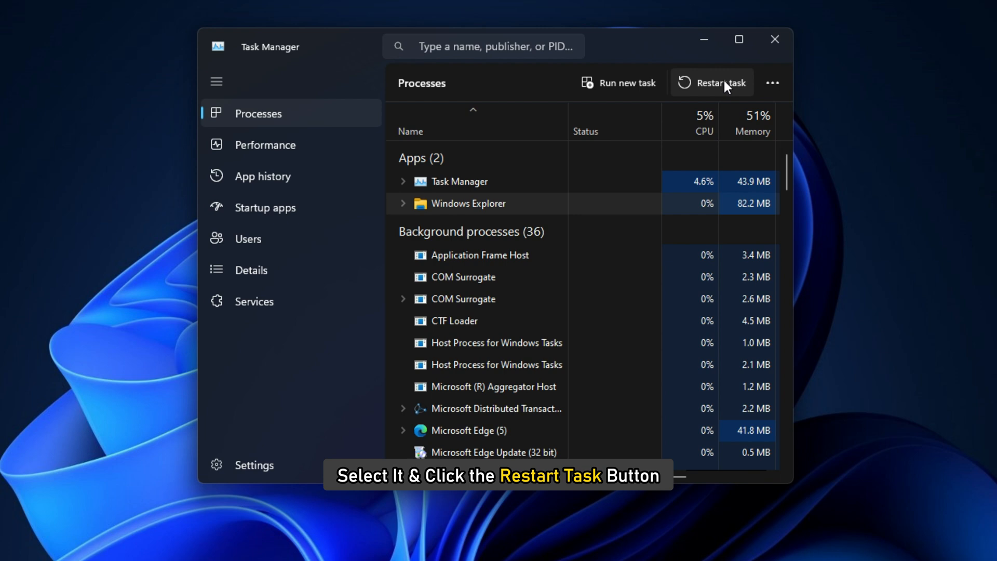
scroll(down, 3)
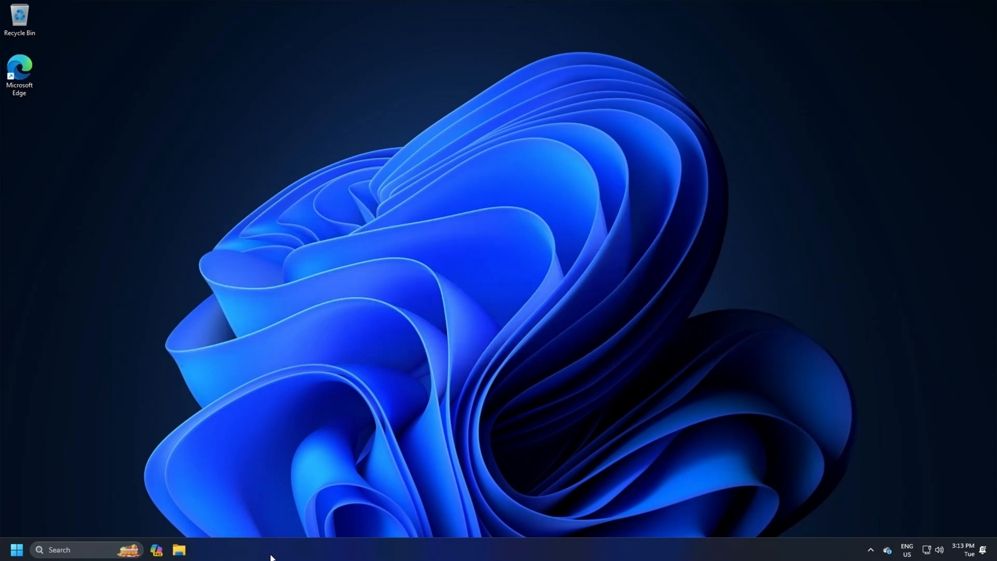
- Reach the Uninstall updates list through Windows Update > Update history in Settings
key(Win+I)
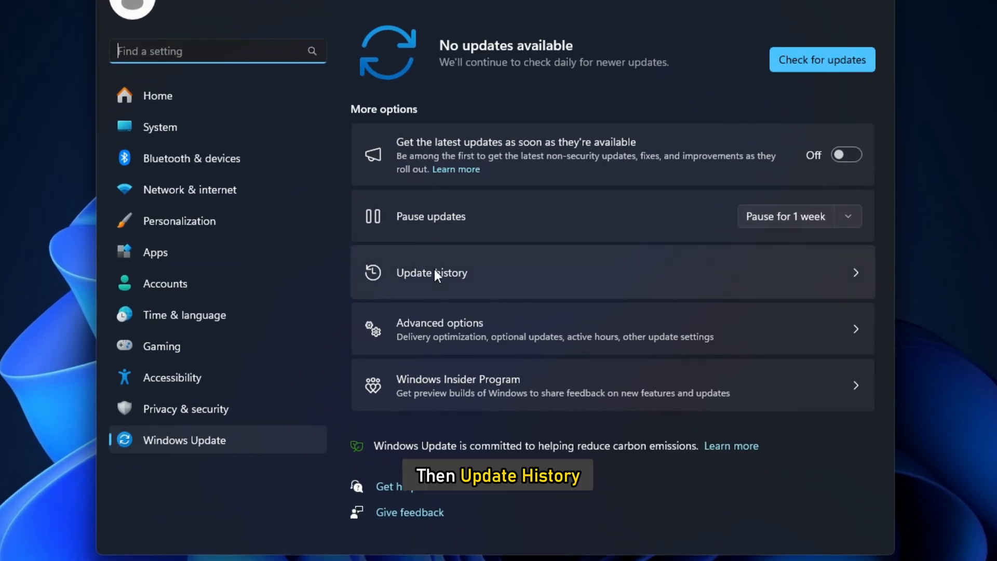
click(438, 272)
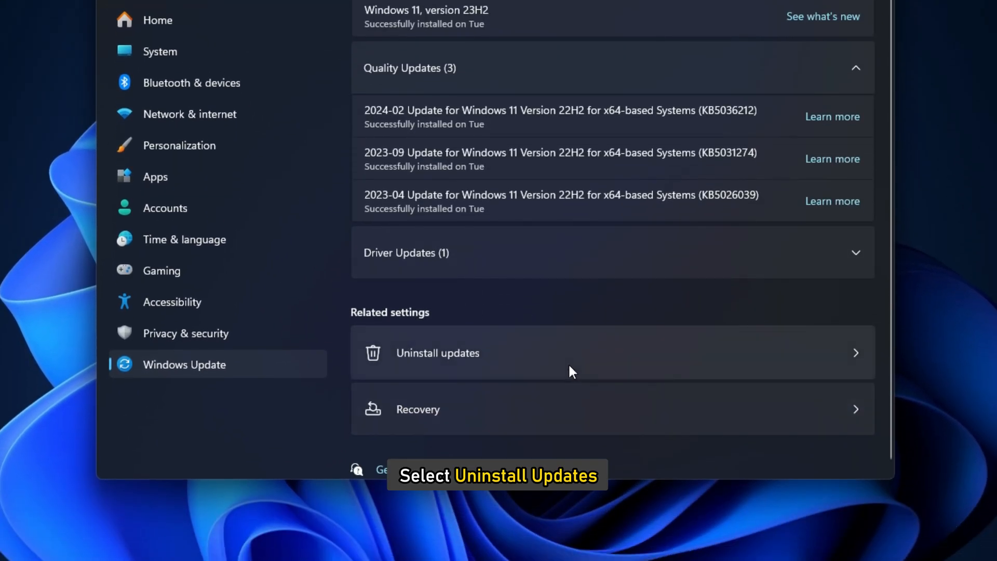
click(437, 353)
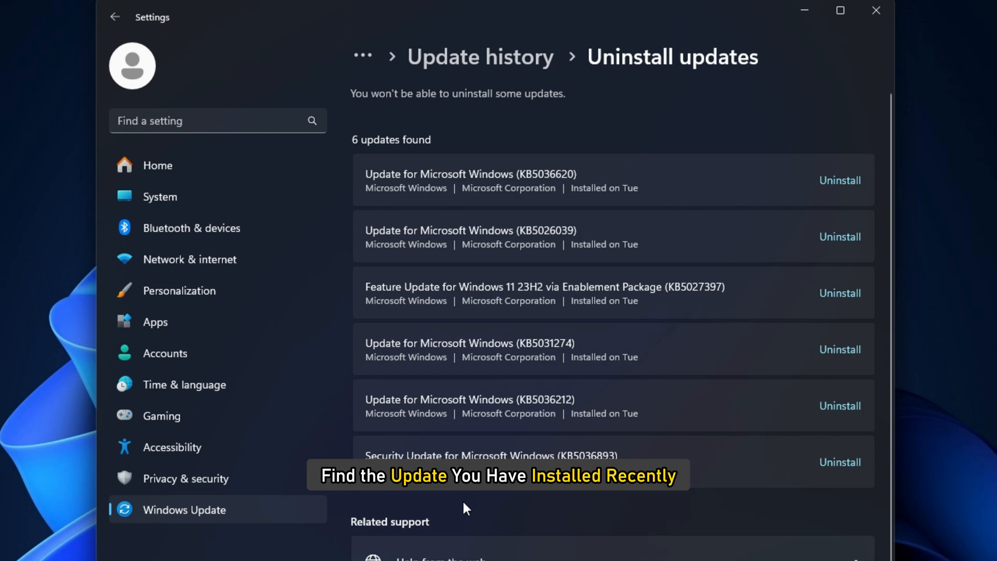
mouse_move(712, 193)
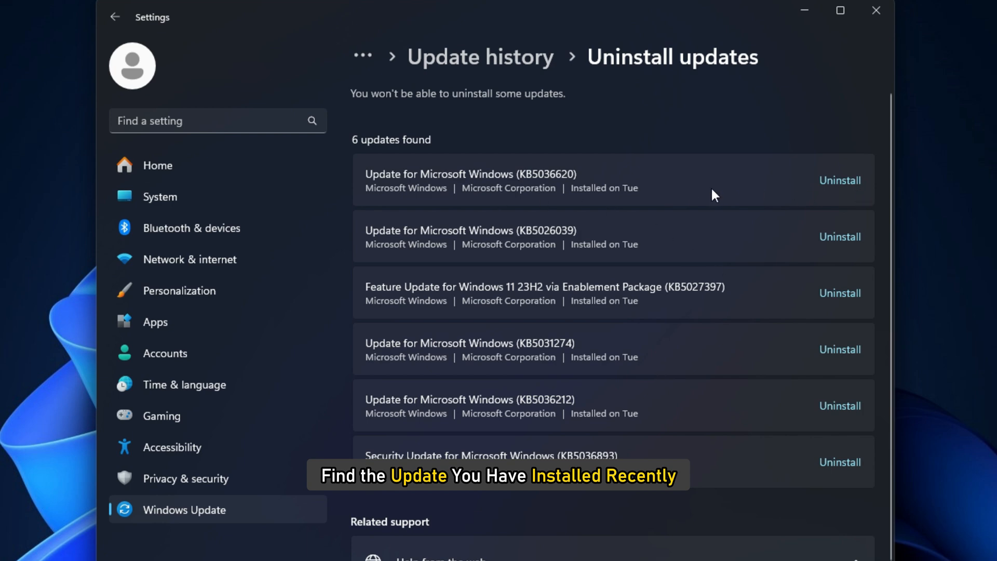
- Uninstall update KB5036620, confirm it, and bring up the restart options
click(839, 181)
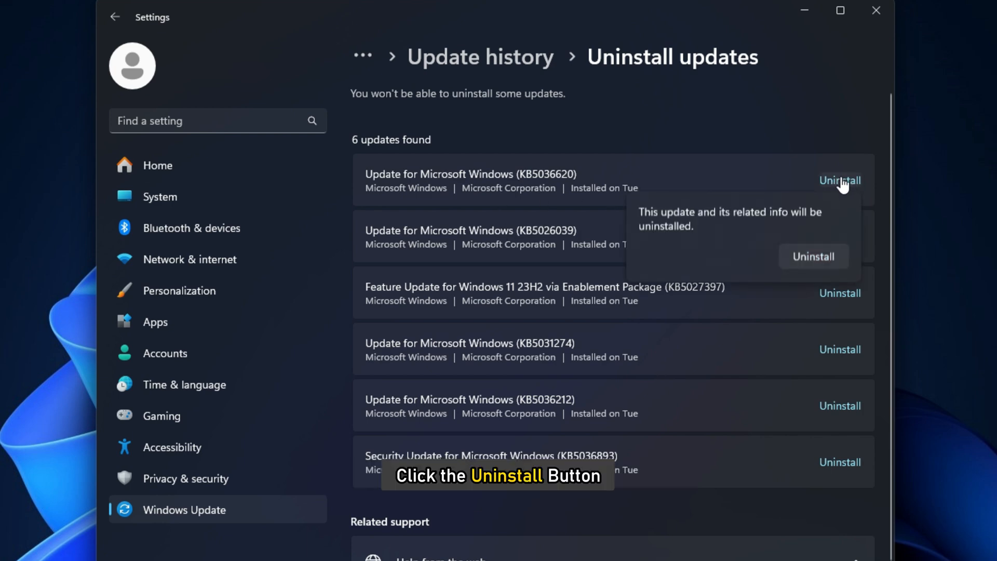
click(813, 256)
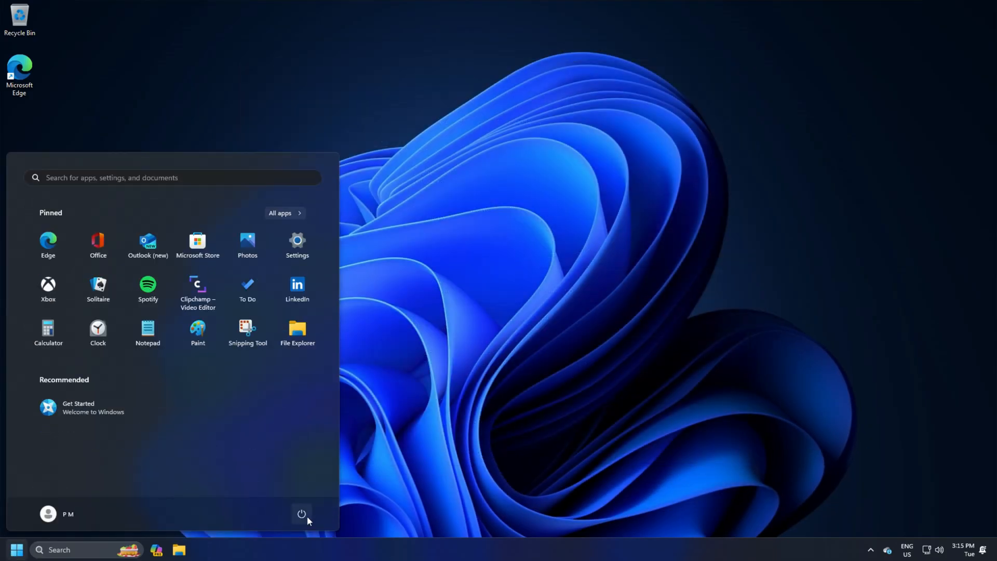
click(301, 513)
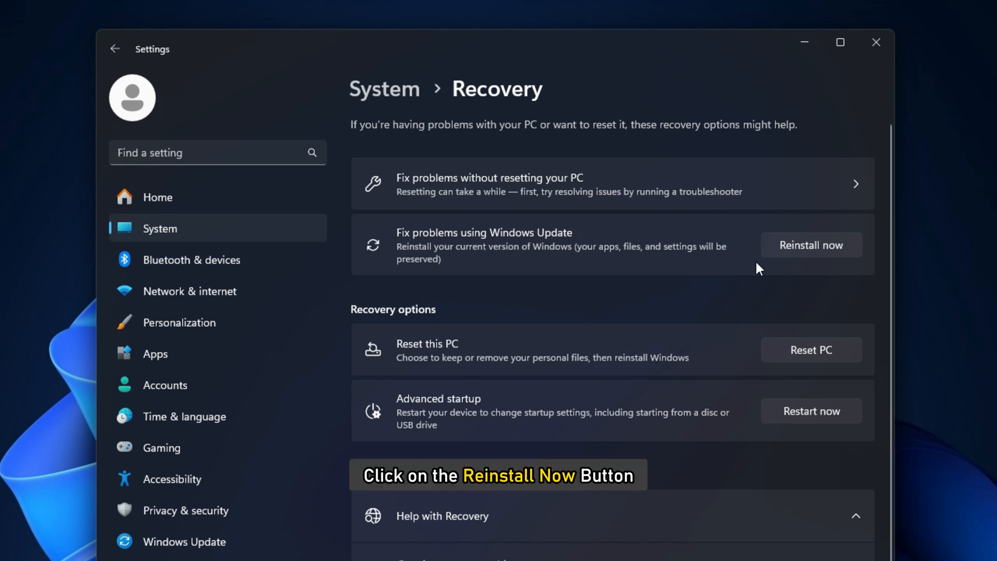
- Start the Reinstall now repair with 'Automatically restart my PC' enabled and confirm OK
click(811, 244)
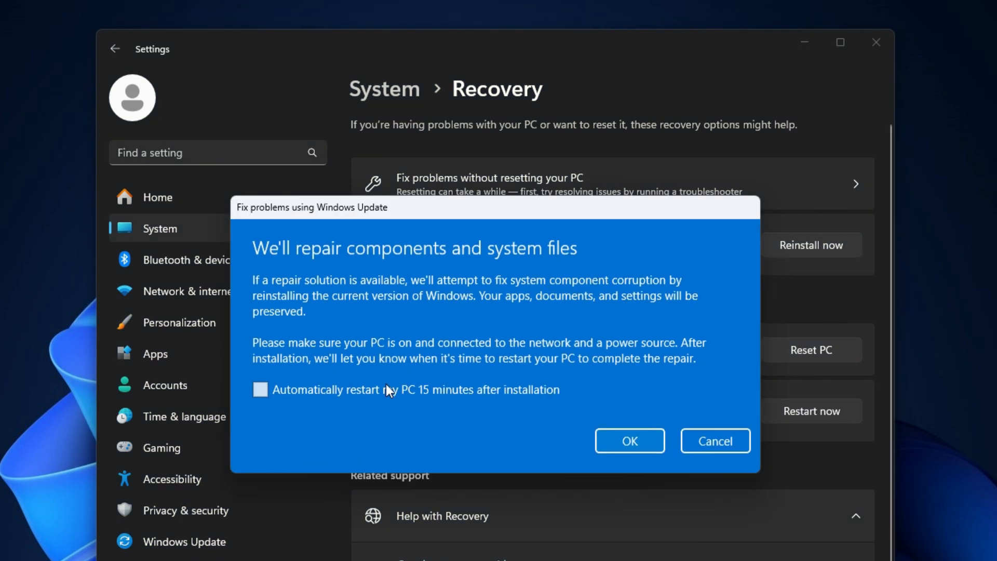
click(259, 390)
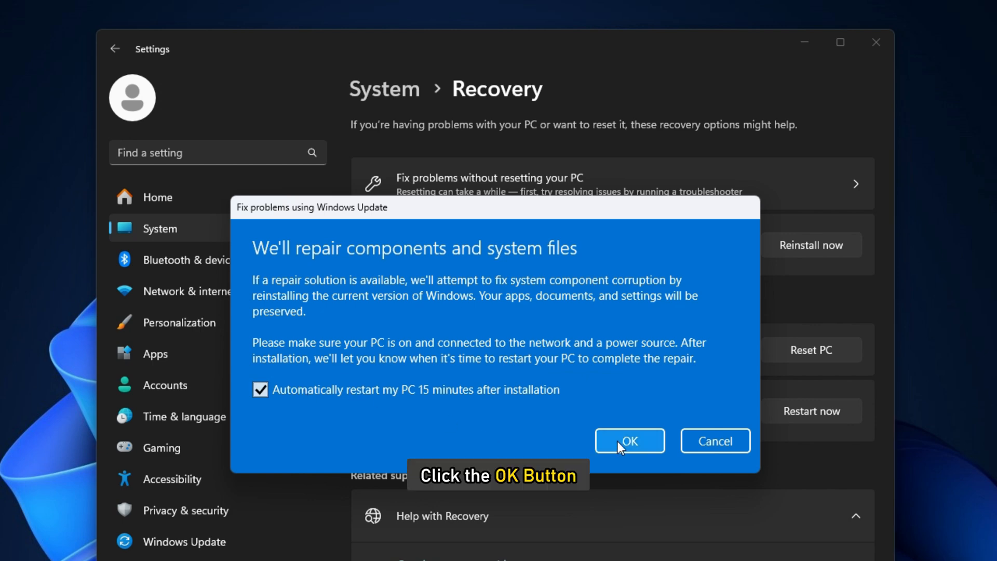
click(629, 440)
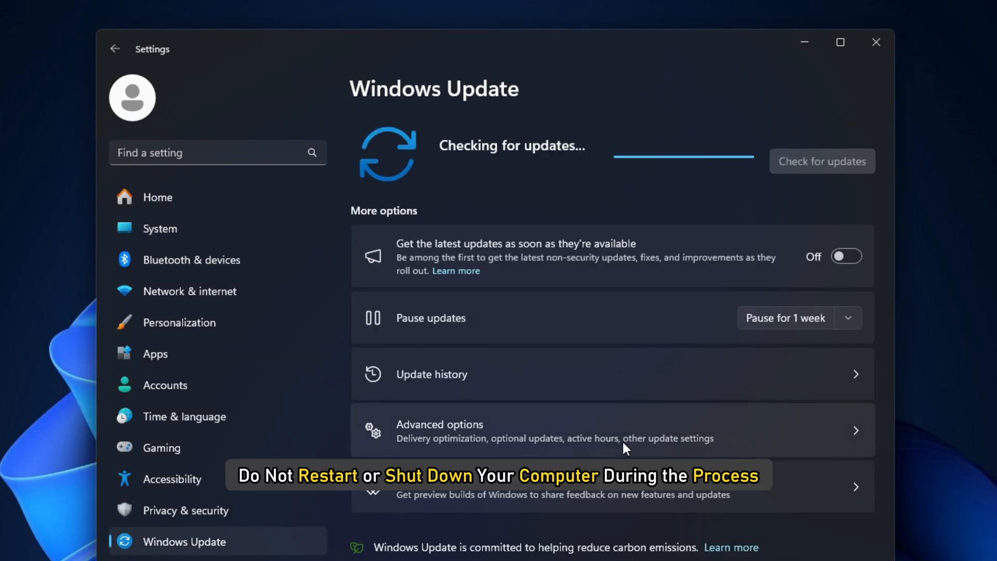